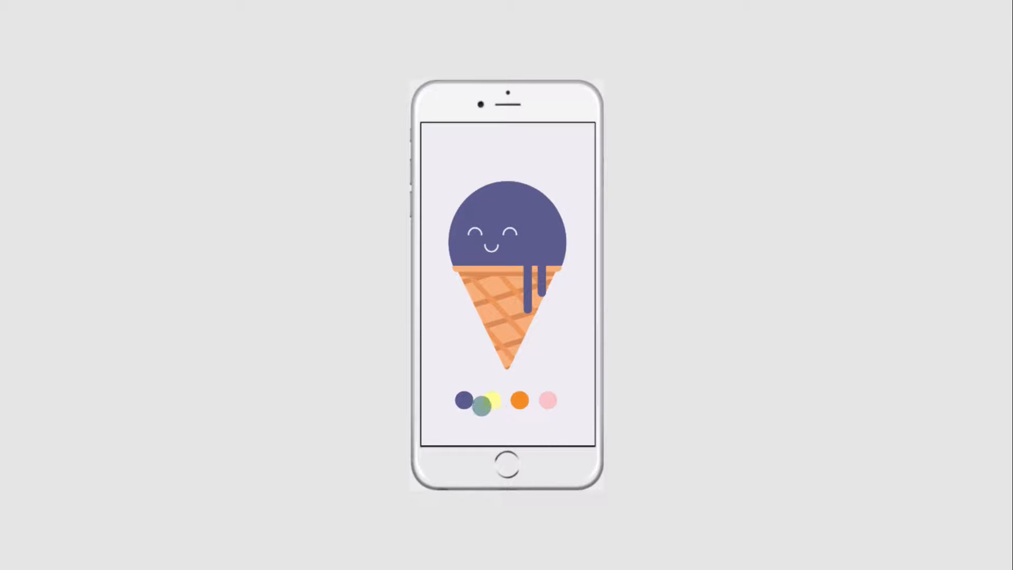
Tap a colour circle in the finished prototype to recolour the ice cream scoop
click(492, 405)
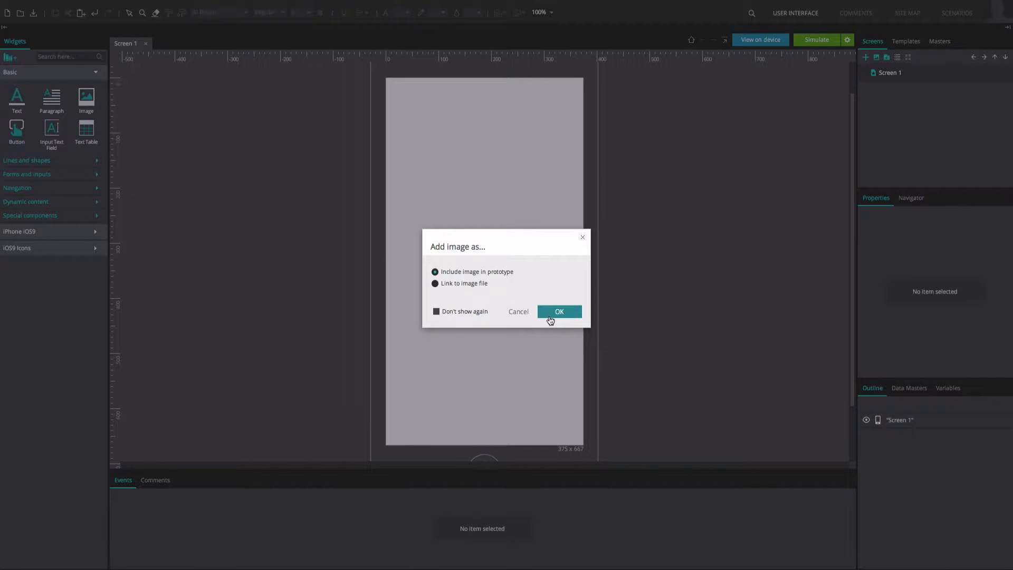
Embed the imported SVGs, then position the cone and teal scoop as an ice cream on Screen 1
click(558, 311)
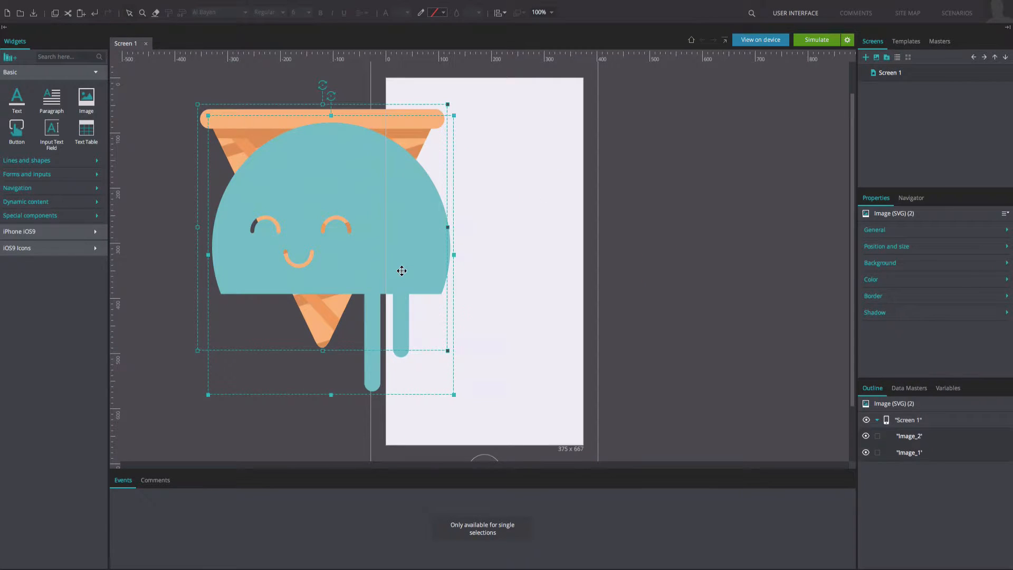
drag(401, 271, 595, 262)
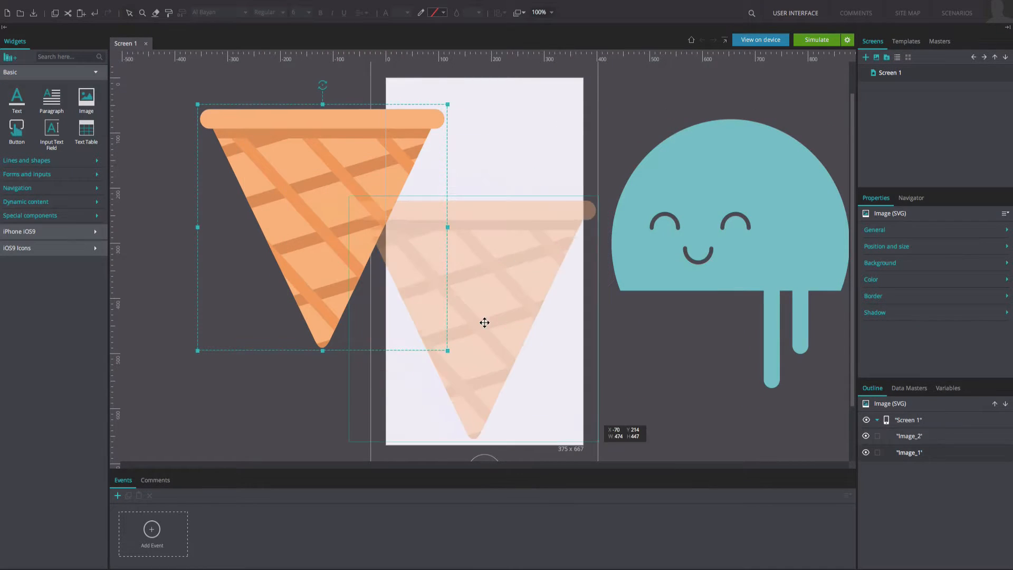
drag(323, 226, 486, 311)
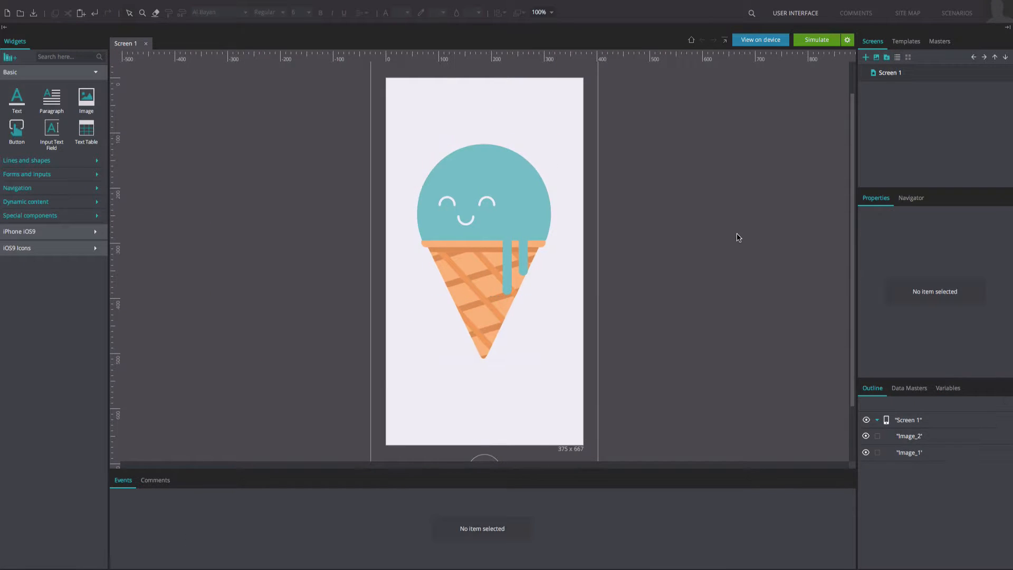
Place a small Ellipse from Lines and shapes below the cone and size it down
click(483, 217)
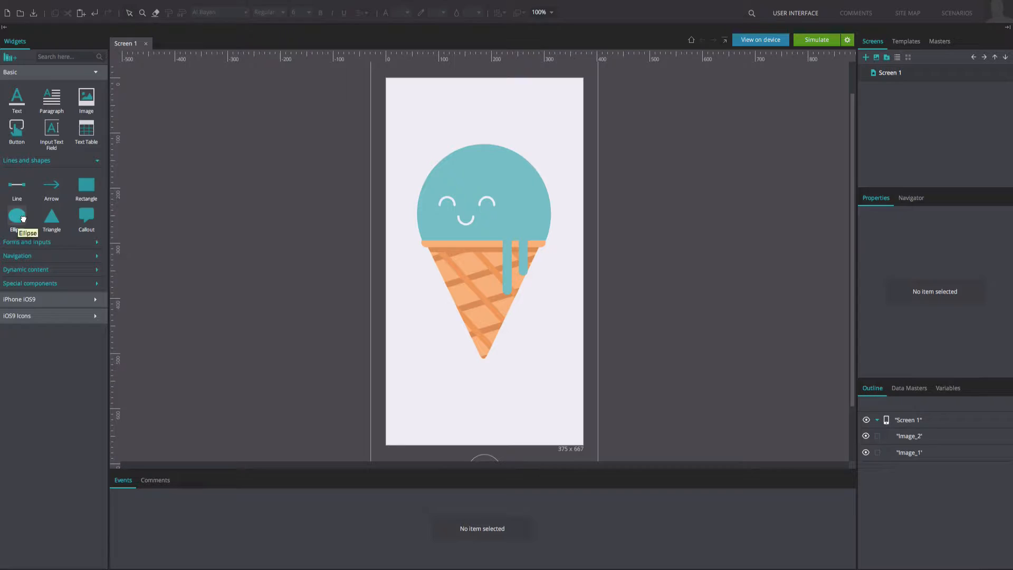
drag(411, 352, 498, 414)
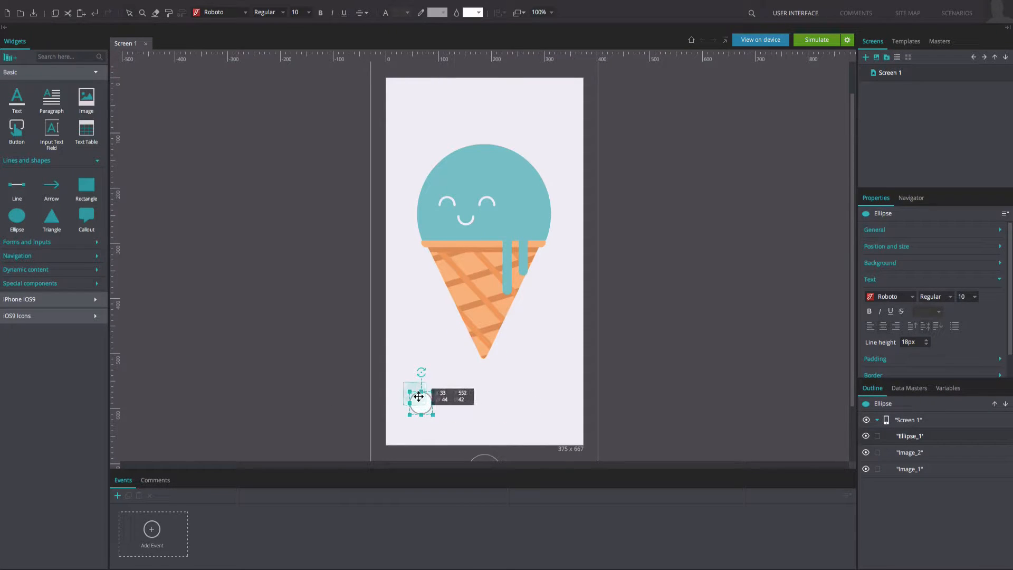
drag(420, 398, 409, 395)
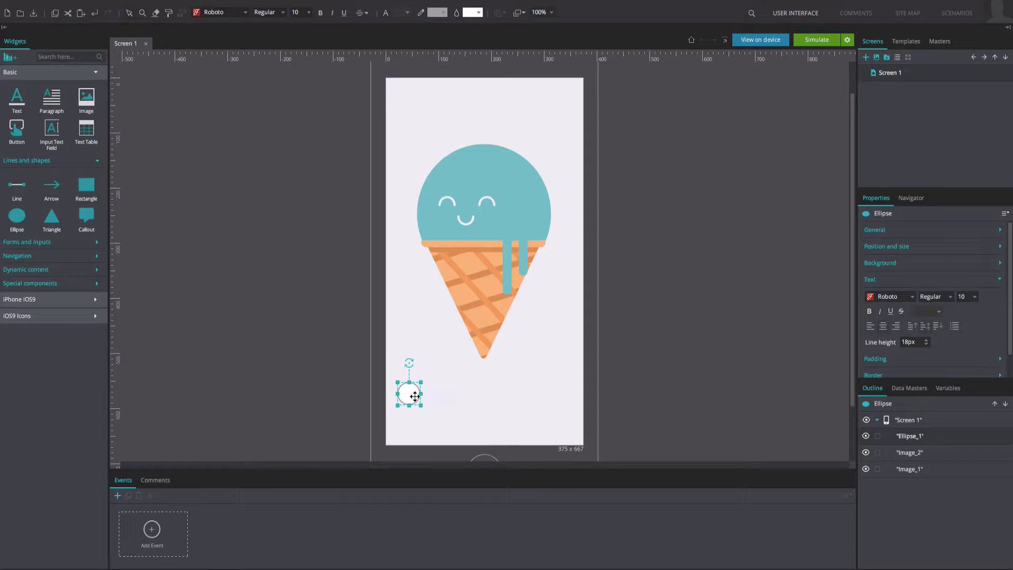
mouse_move(414, 395)
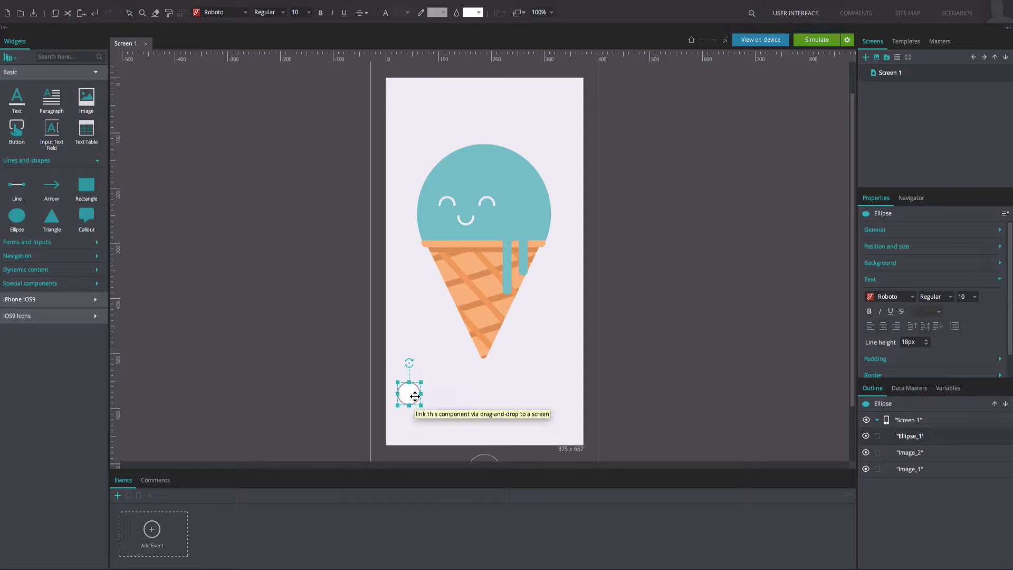
Alt-drag copies to make four circles and distribute them evenly in a row
drag(412, 395, 439, 394)
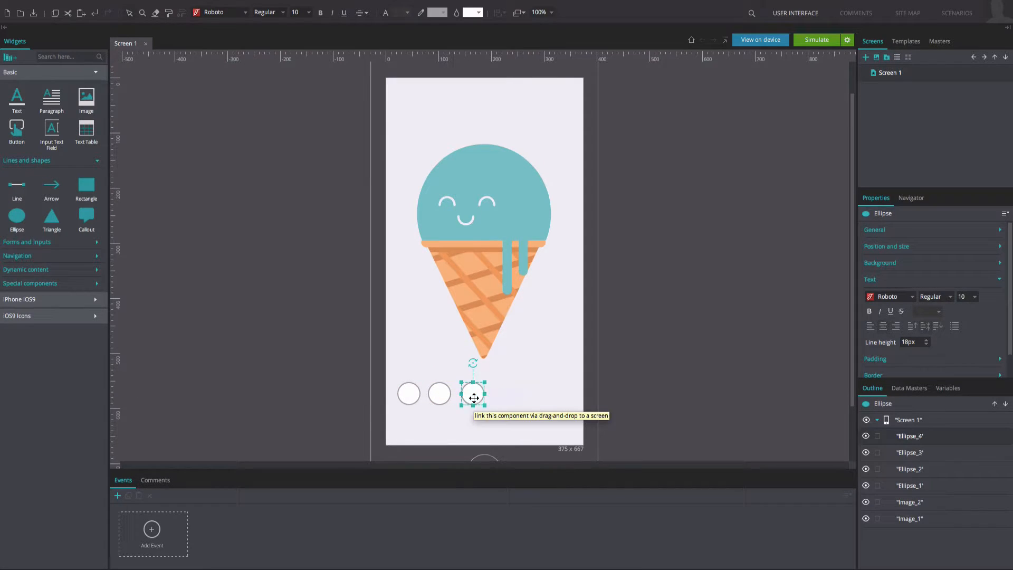
drag(472, 394, 504, 394)
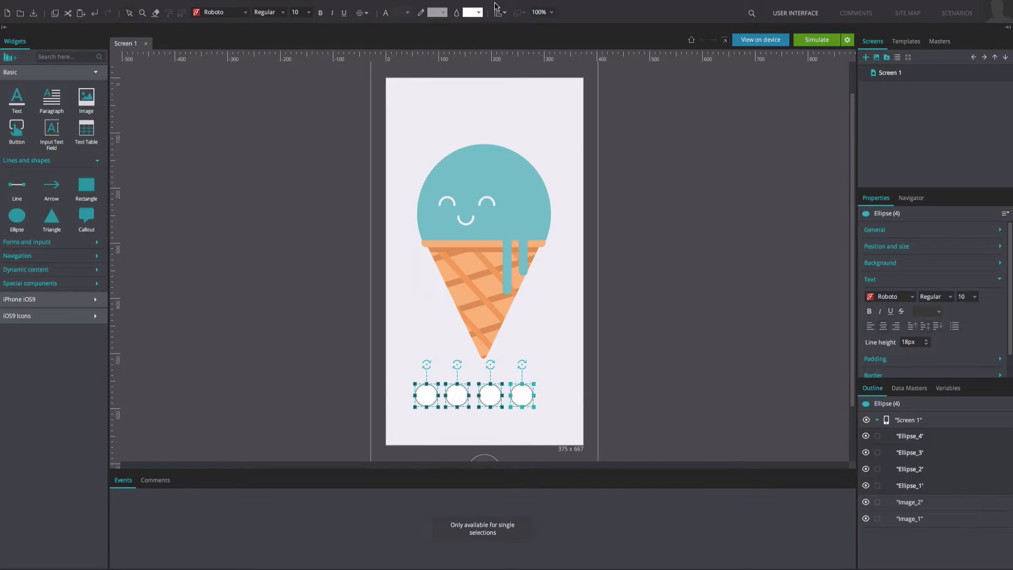
click(498, 12)
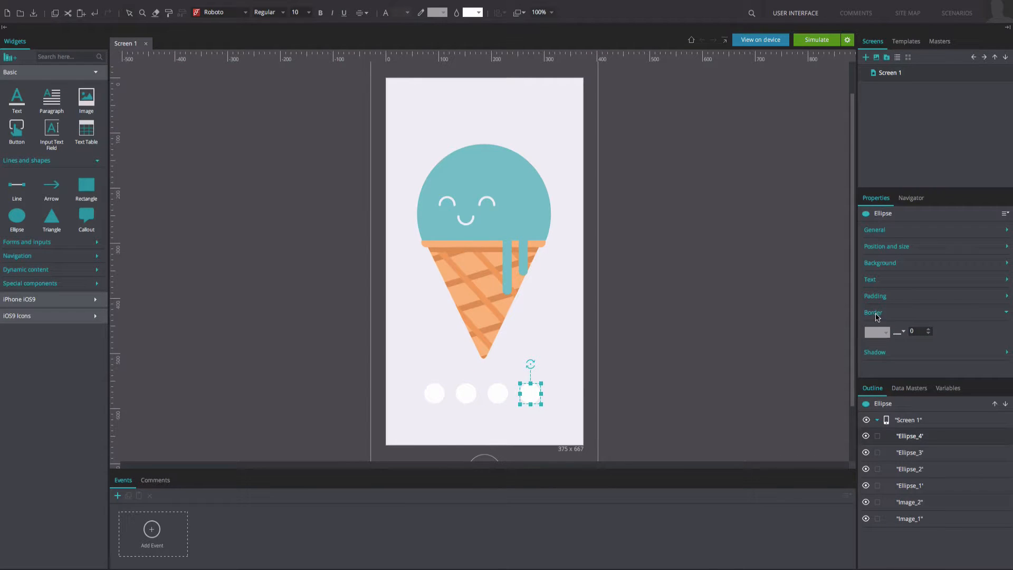
Remove the circles' borders and fill them purple, yellow, orange and pink
click(879, 281)
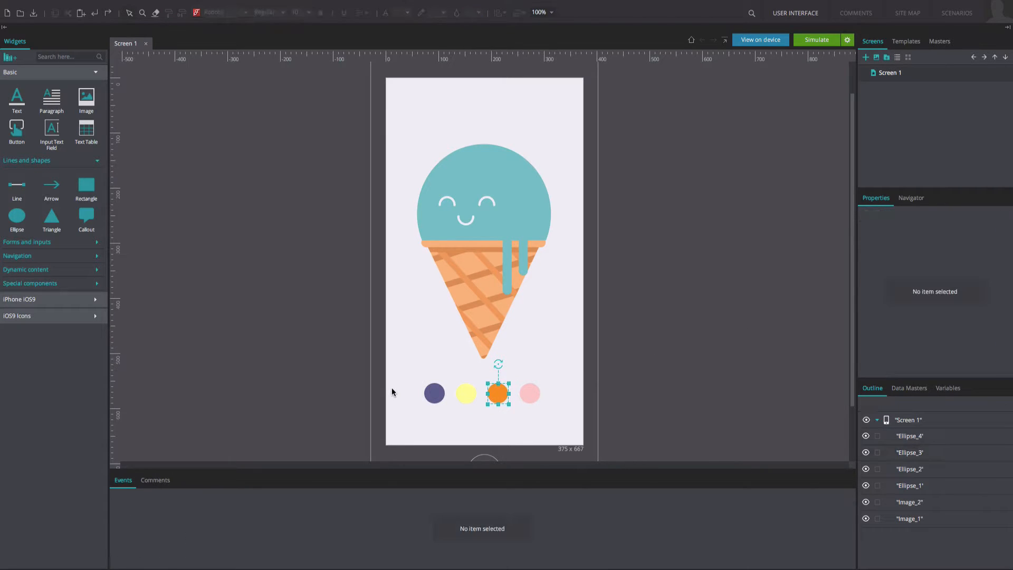
click(571, 422)
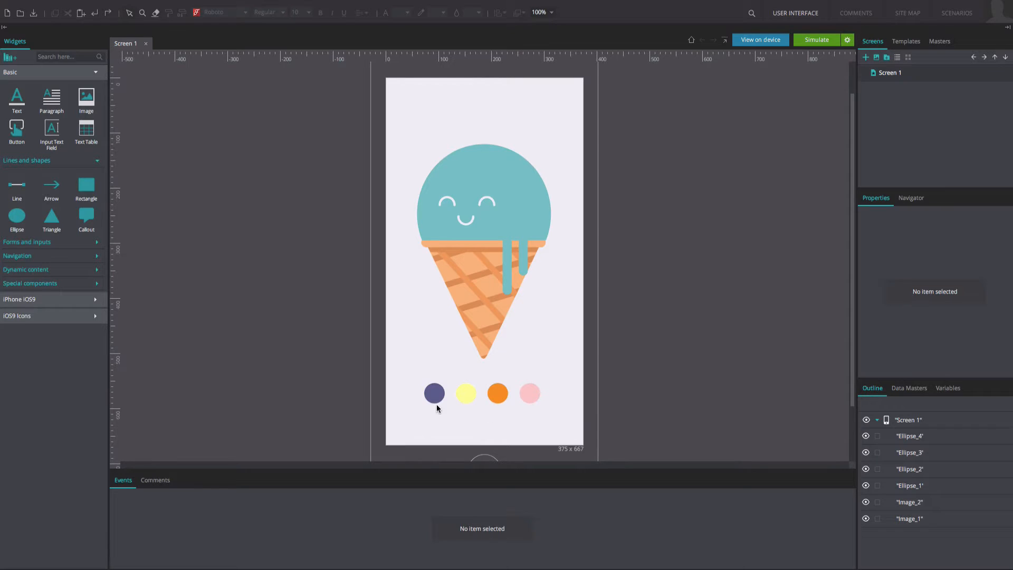
Add an On Tap event with the Change Style action to the purple circle
click(152, 529)
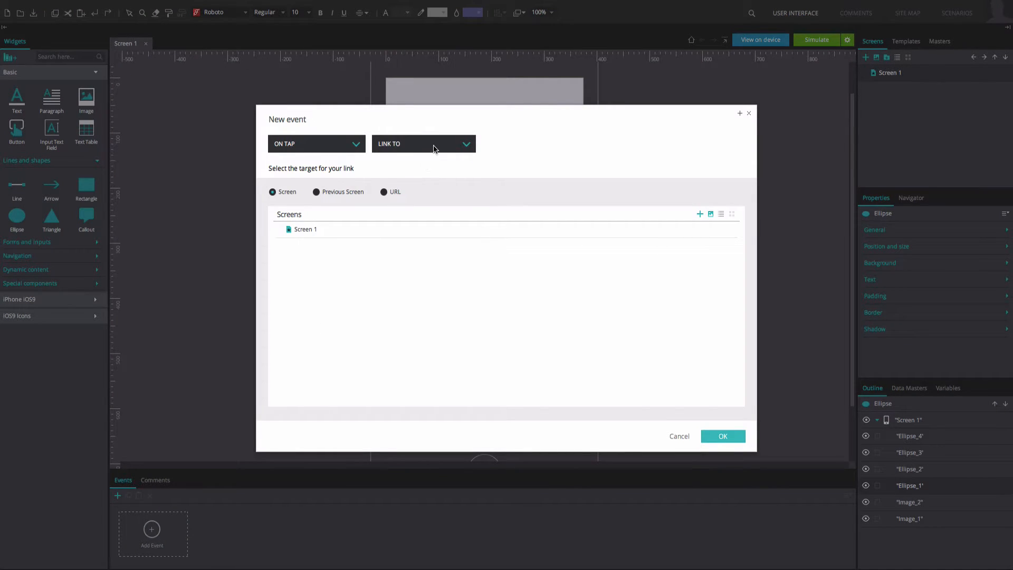
click(423, 143)
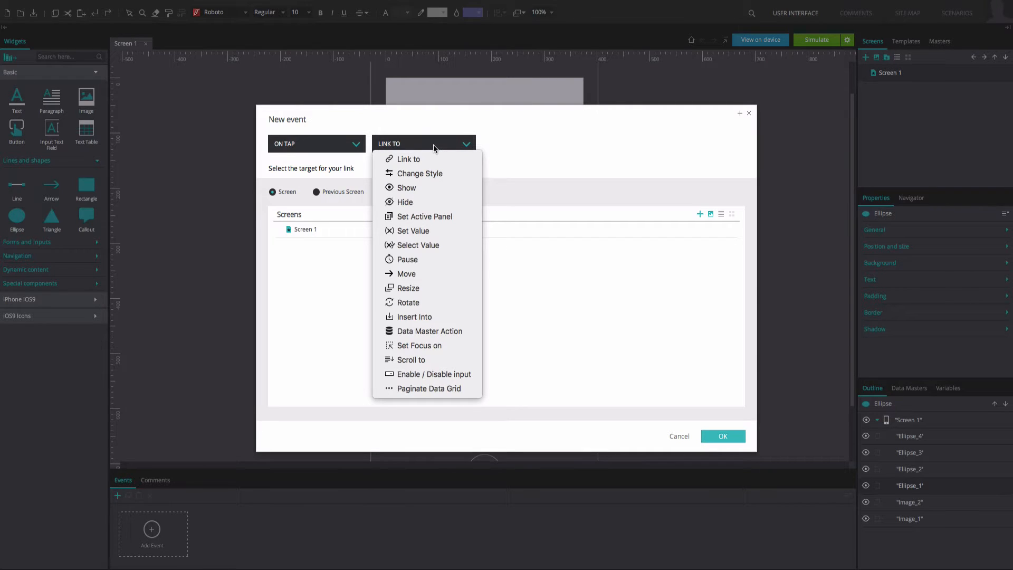
click(409, 159)
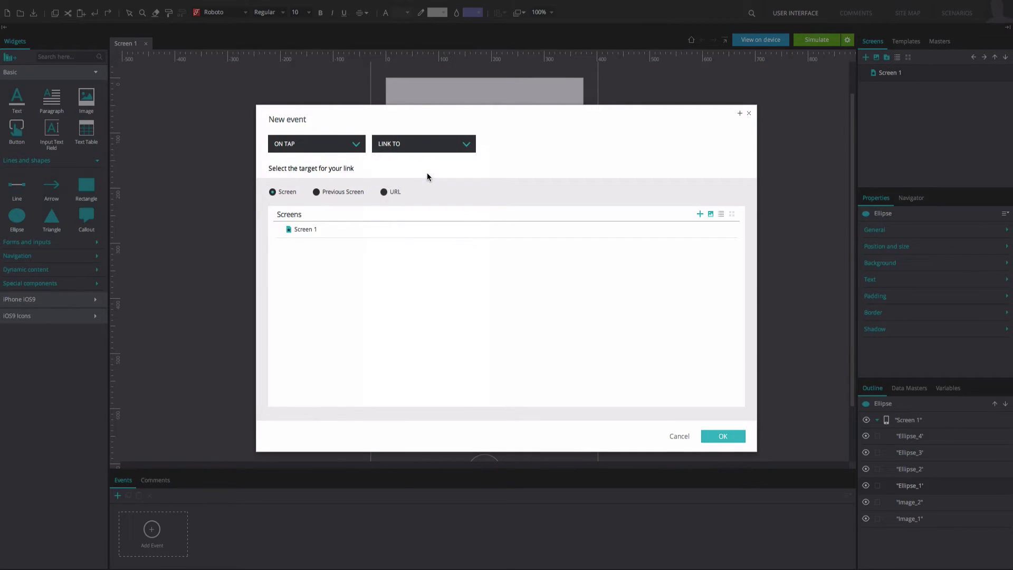
click(423, 144)
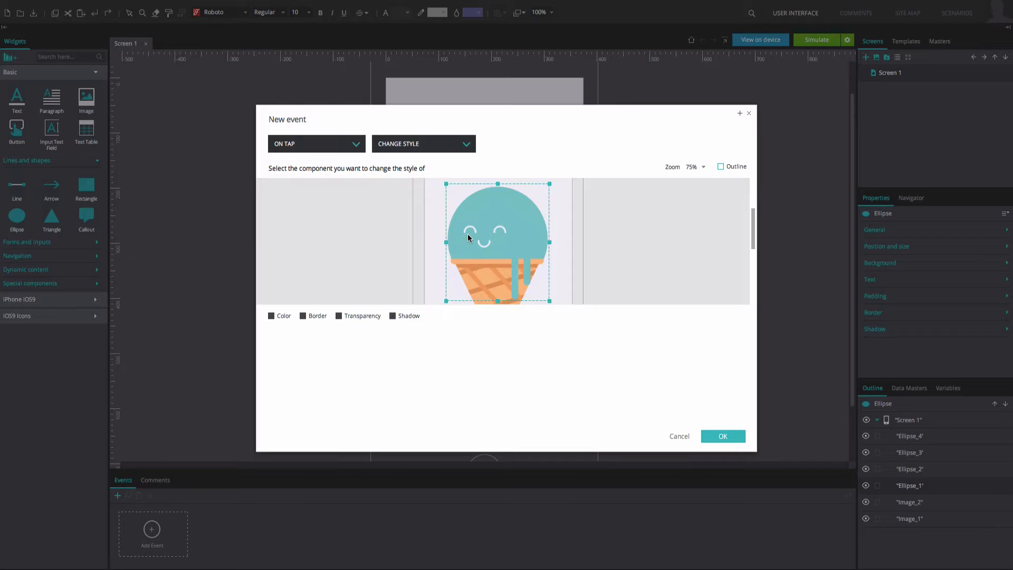
Target the scoop image, set its colour to purple and confirm the event
click(270, 316)
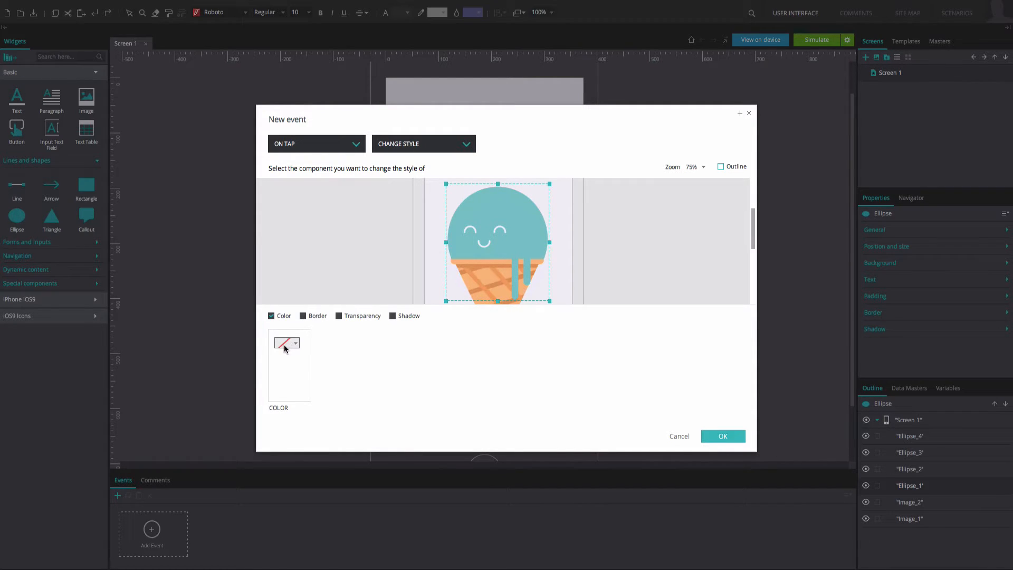
click(296, 342)
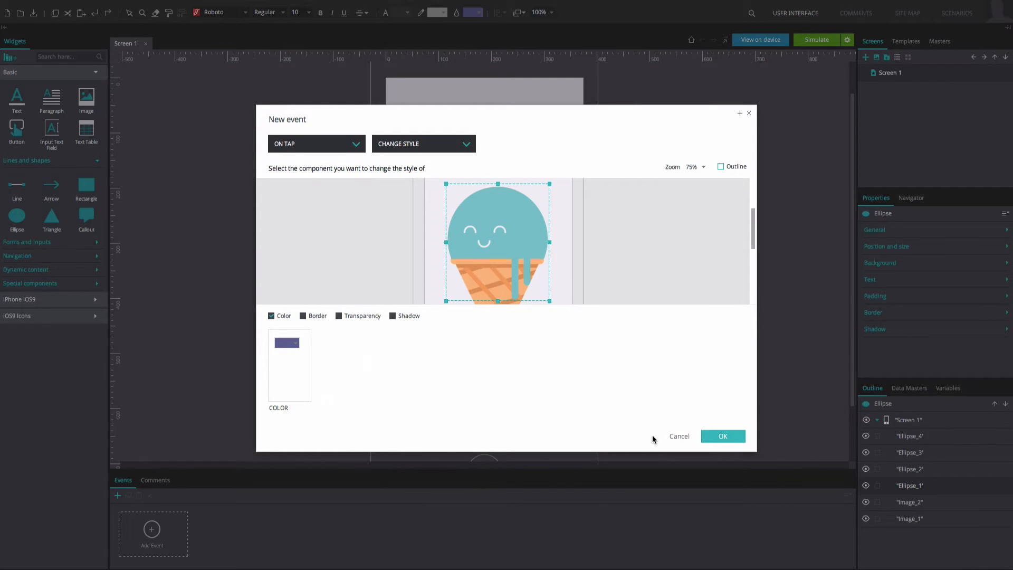
click(722, 436)
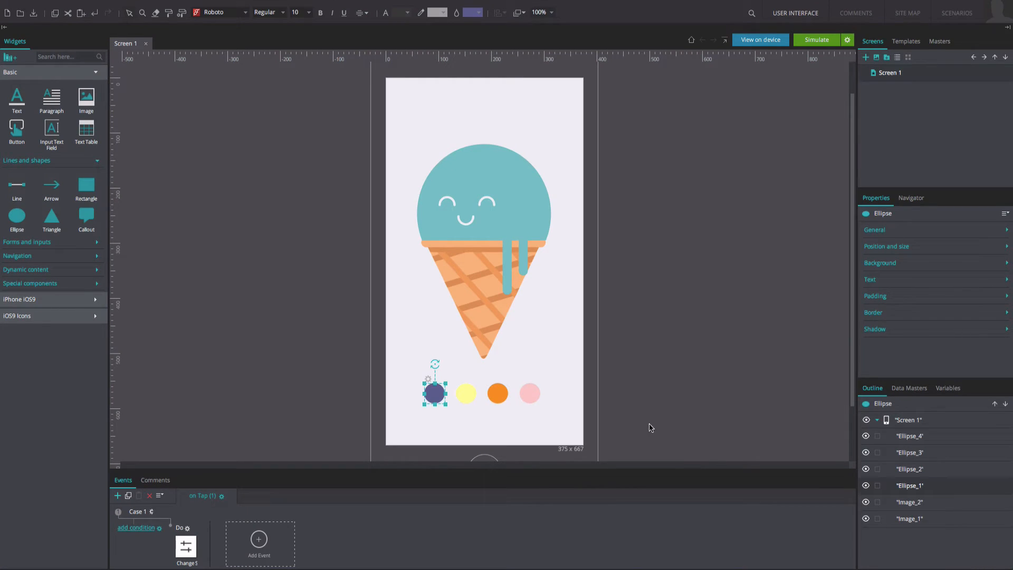
Add matching scoop-recolour tap events for the yellow, orange and pink circles, then run Simulate
click(259, 543)
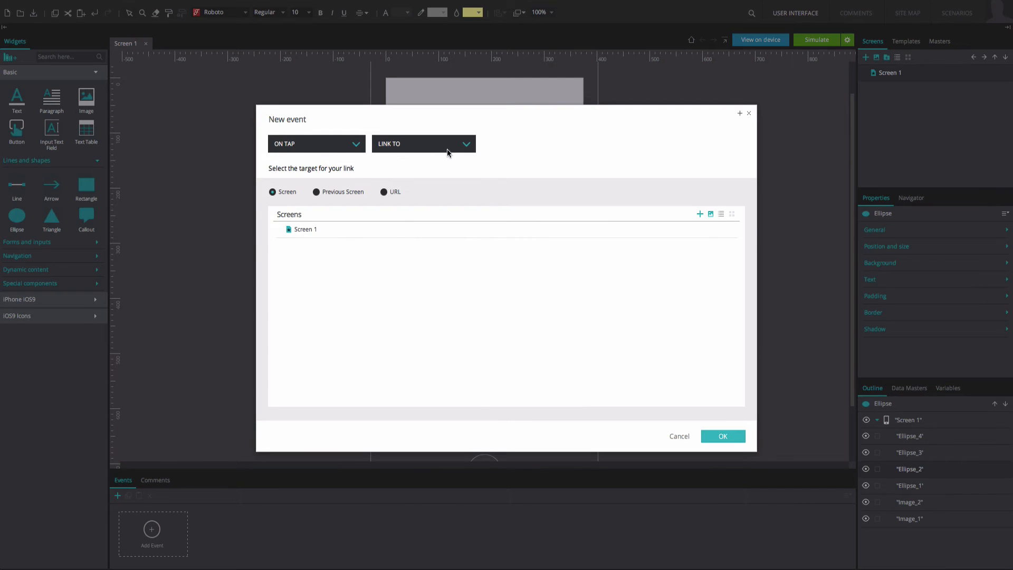
click(423, 144)
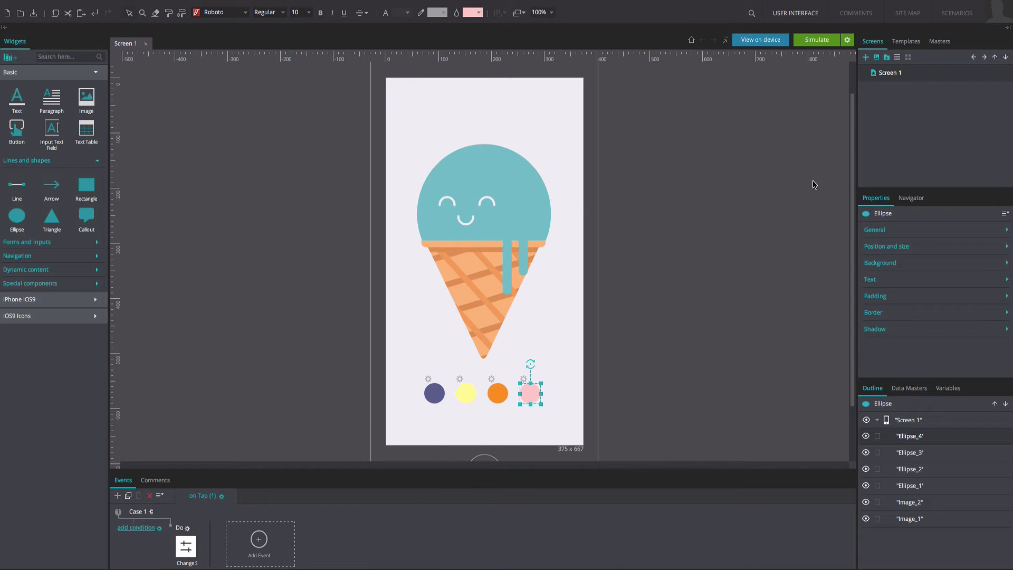
click(816, 40)
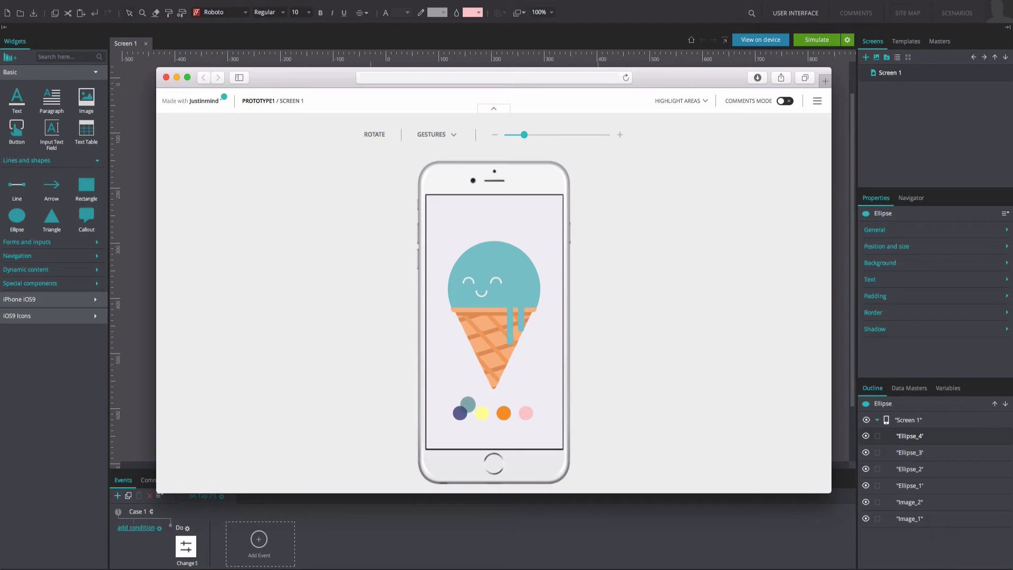
In the simulator, tap the purple then the yellow circle to recolour the scoop
click(460, 412)
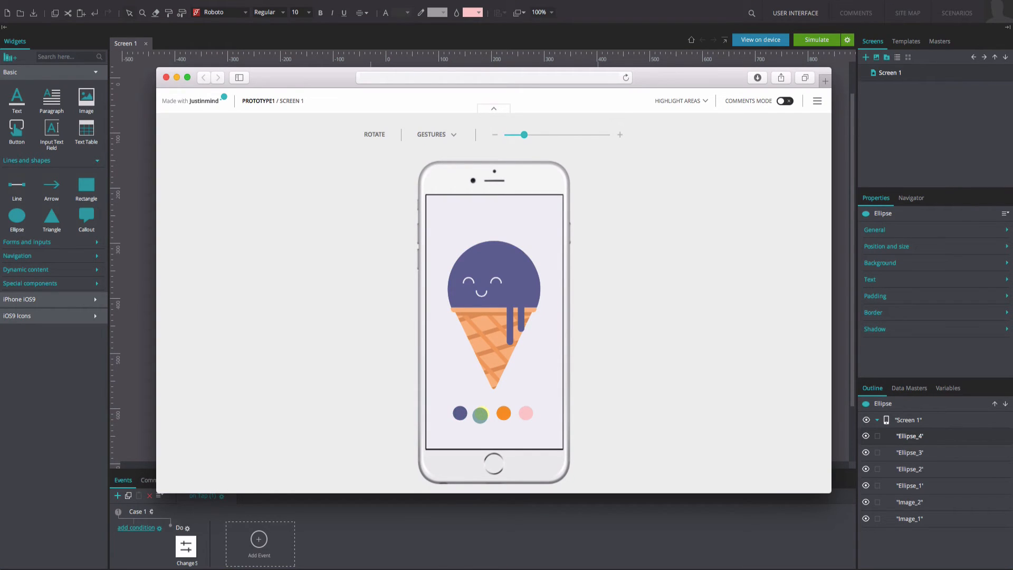
click(480, 413)
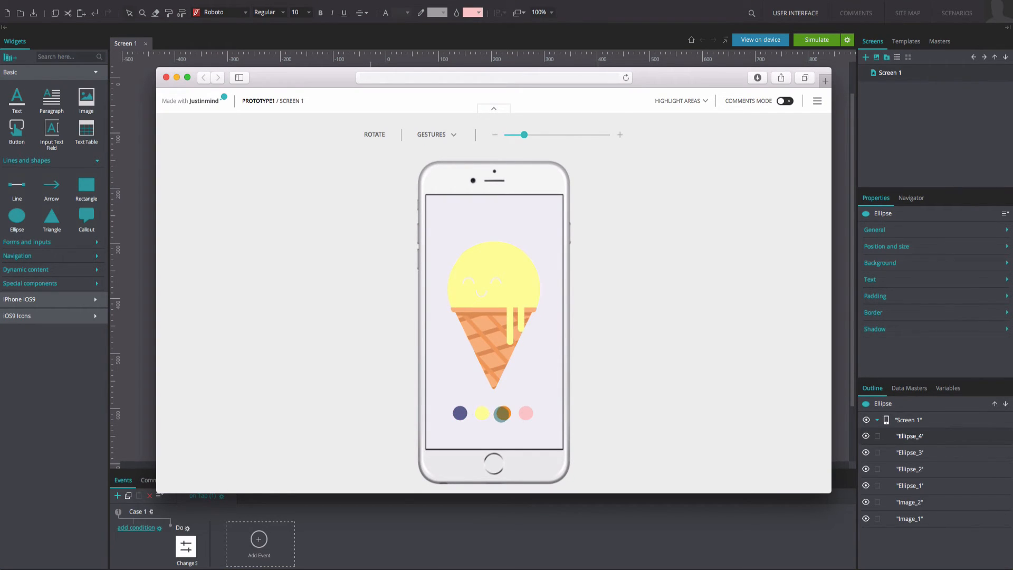